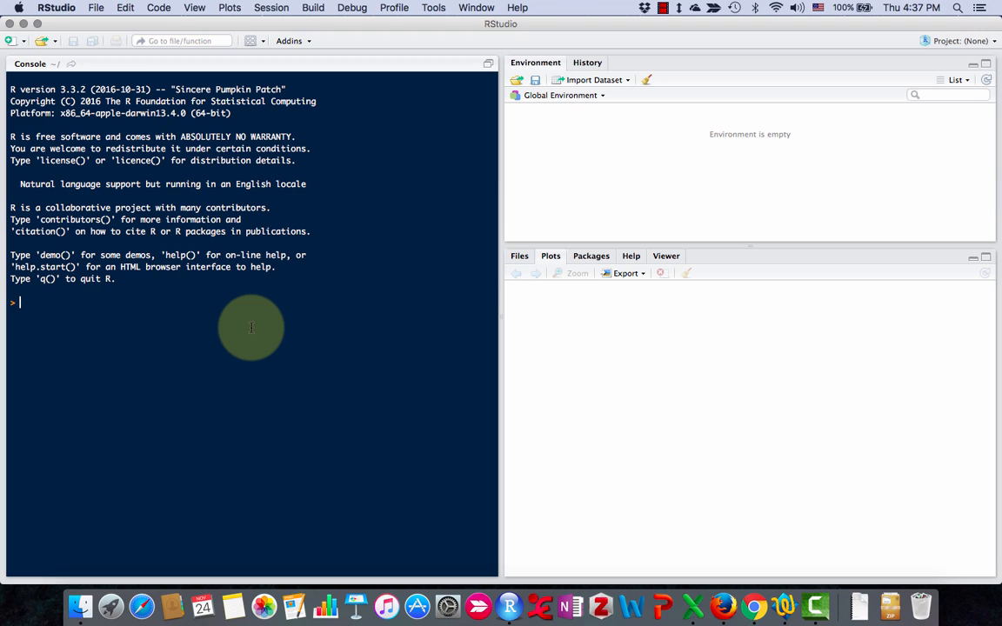
Run x = 3 + 2 in the console so x holds 5
text(x =)
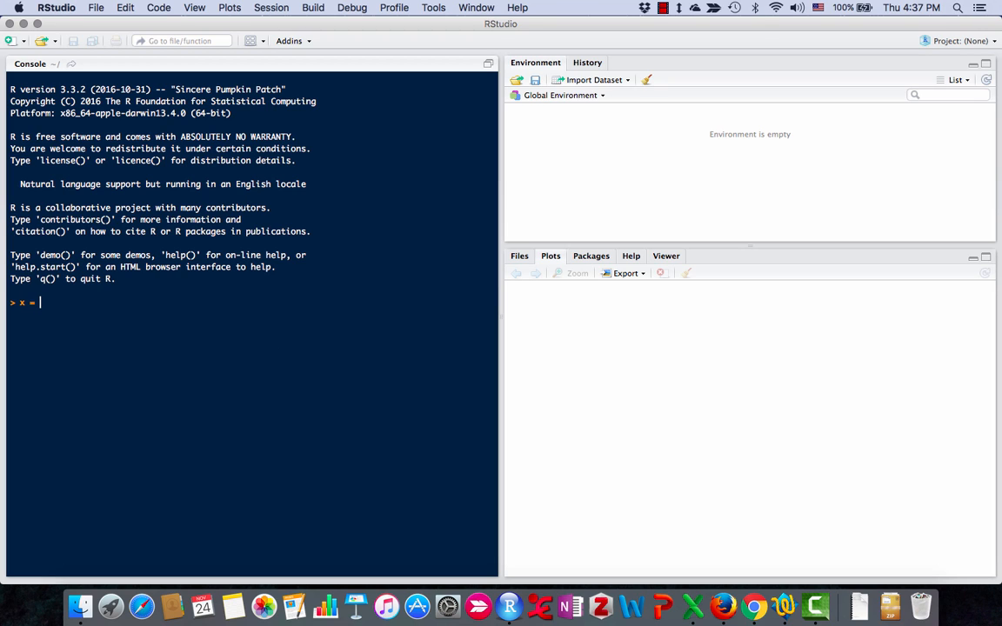
text(4)
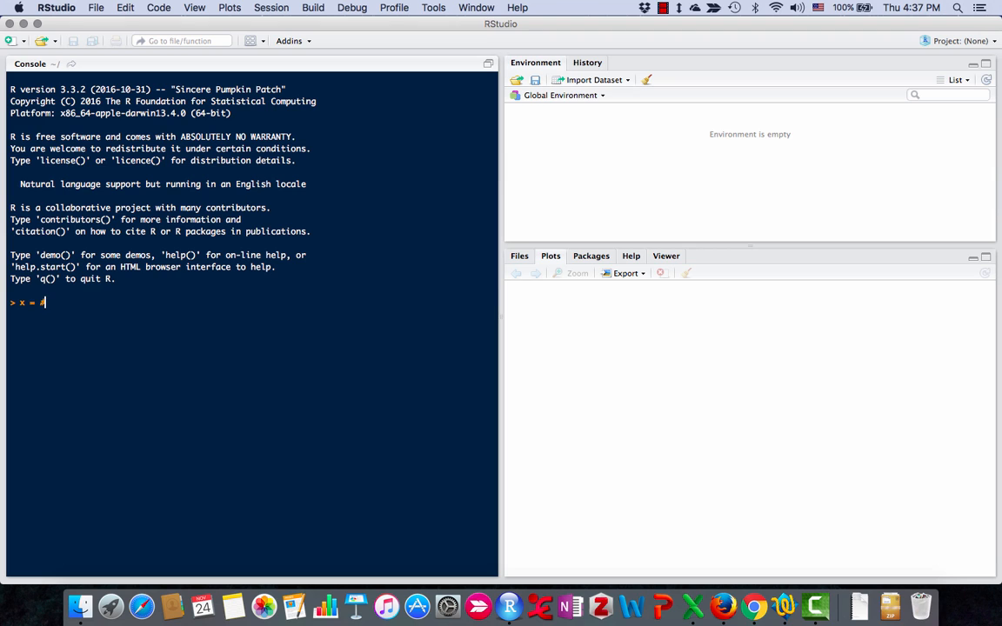
text(3 + 2)
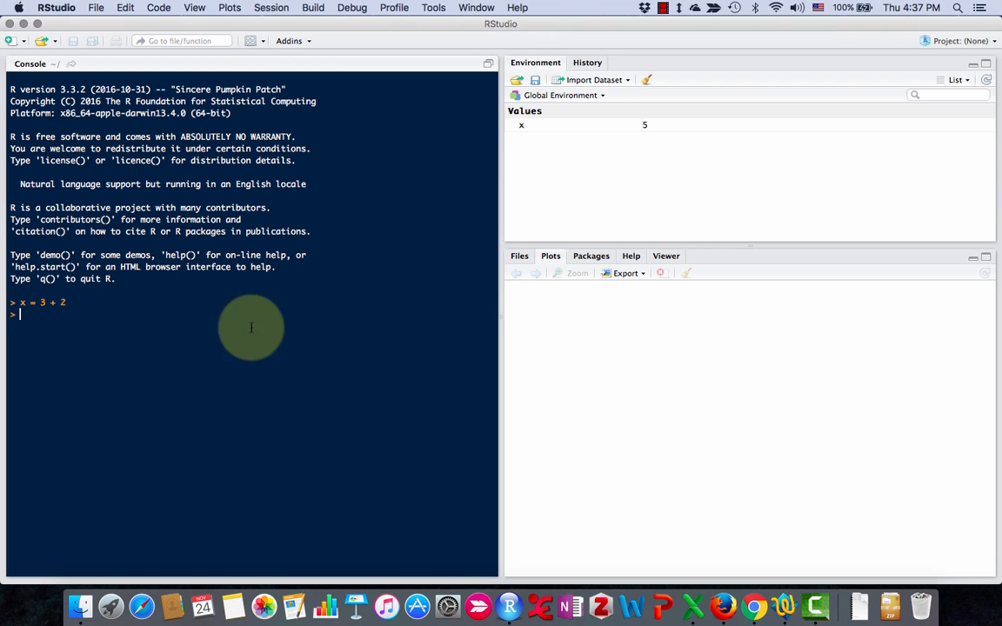
mouse_move(379, 295)
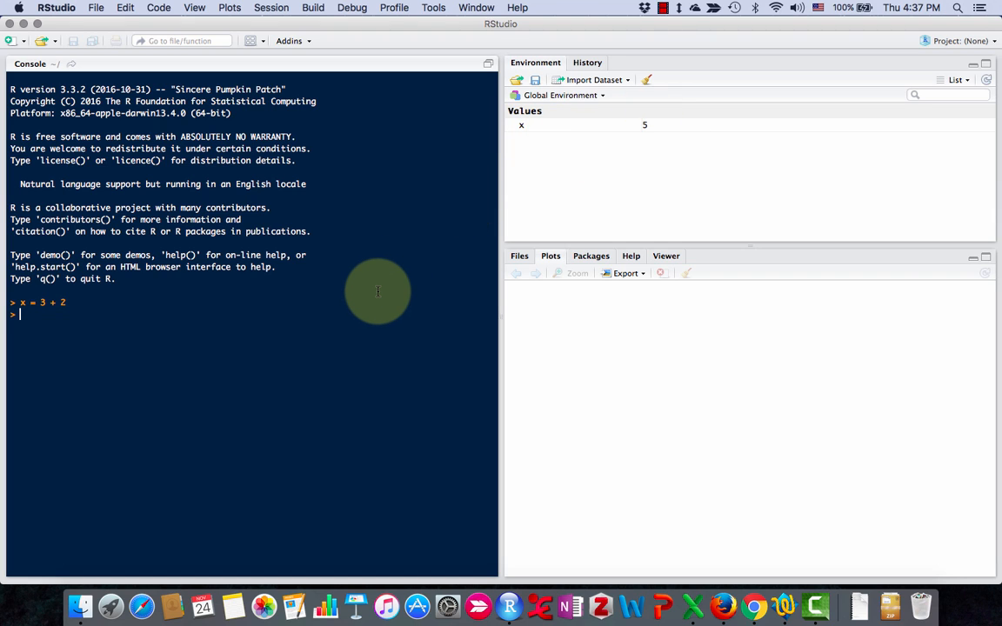
Run x = 1:20, then print x to show the integers 1 through 20
text(x = 1:)
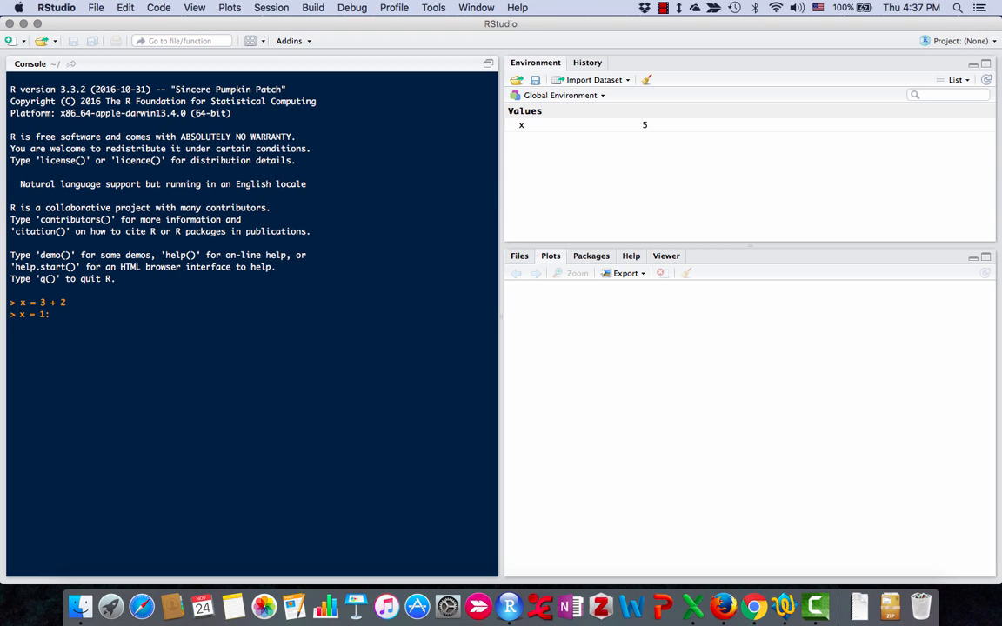
key(enter)
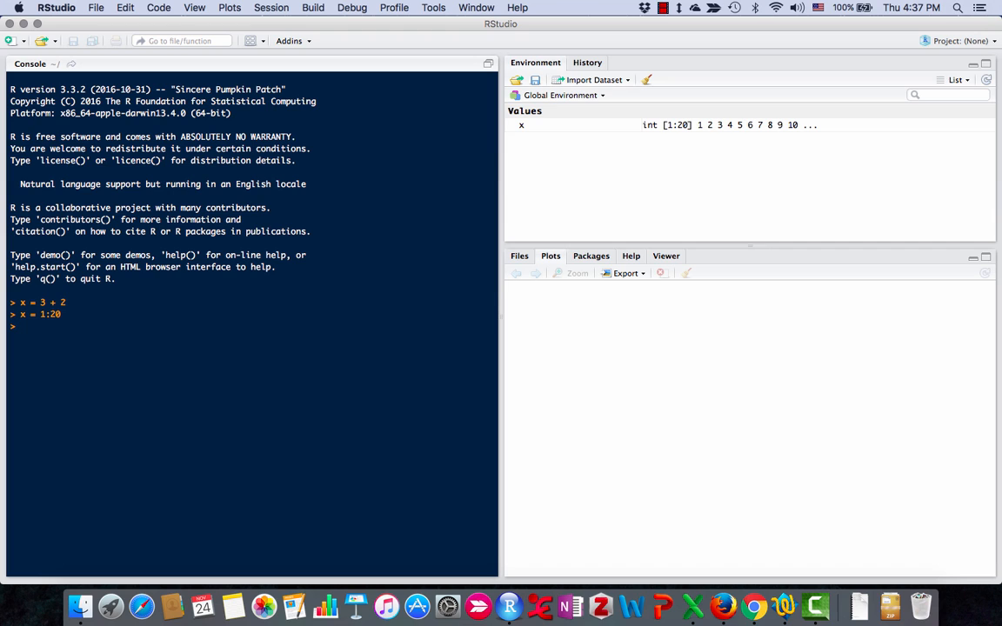
mouse_move(707, 129)
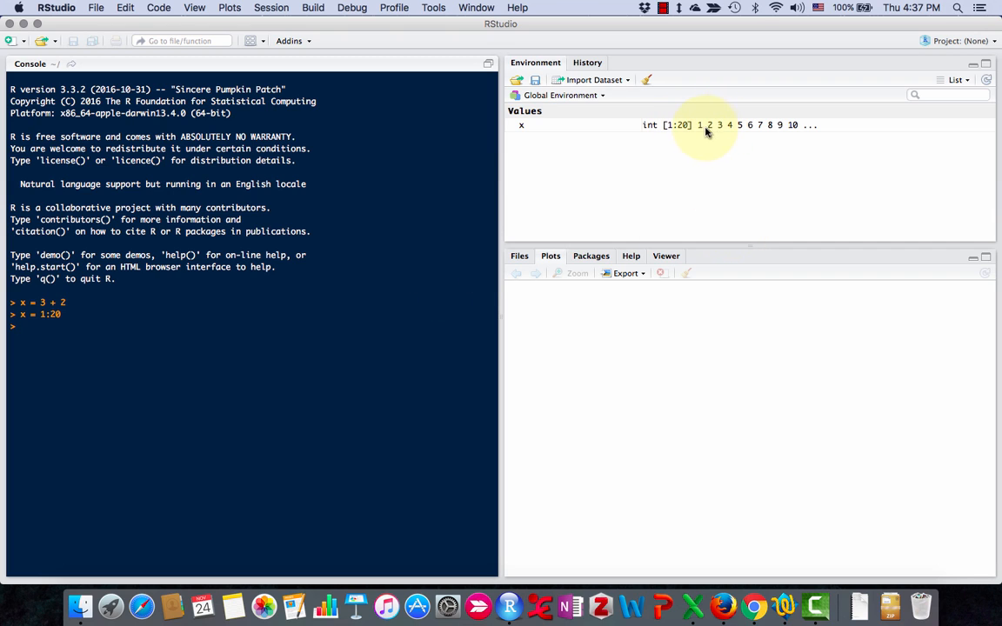
mouse_move(699, 131)
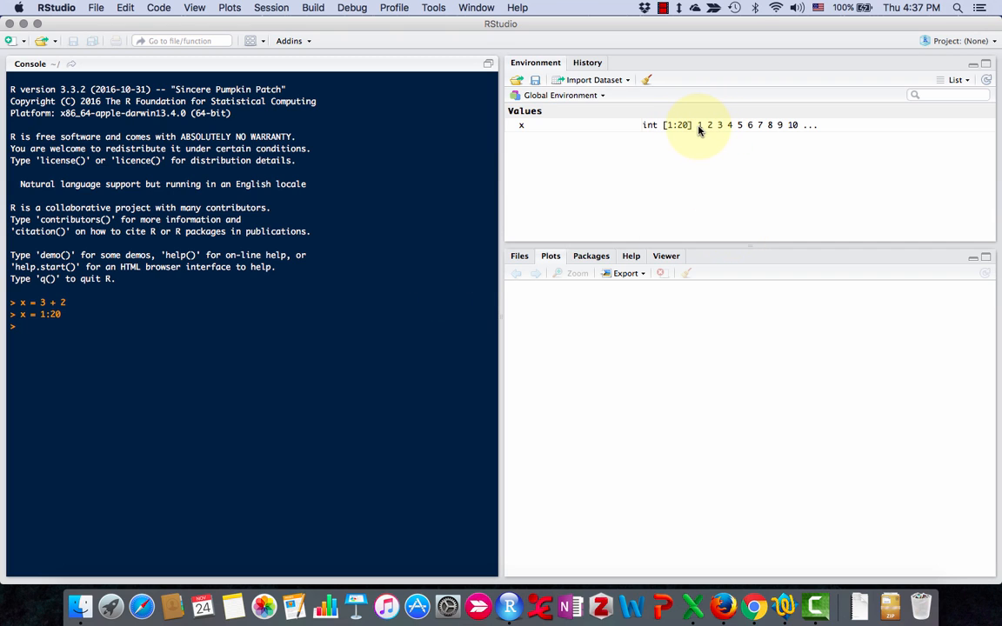
mouse_move(797, 125)
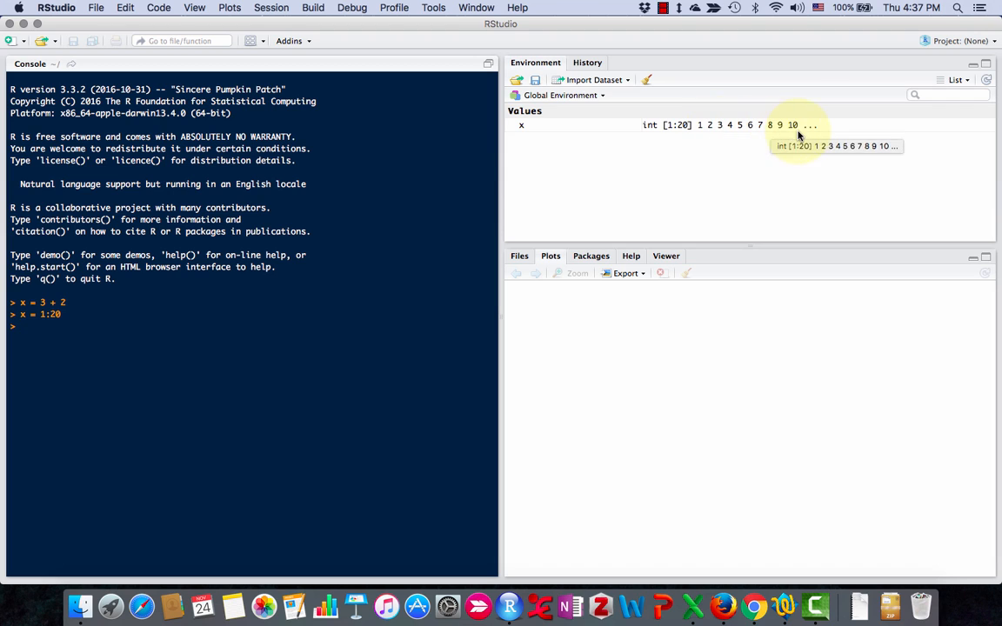
mouse_move(369, 278)
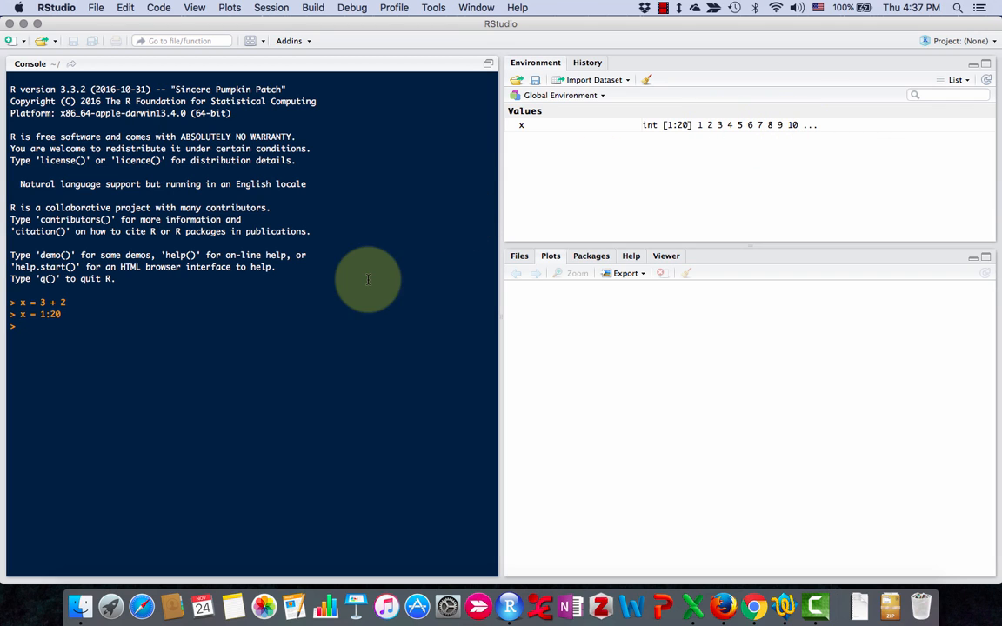
text(x)
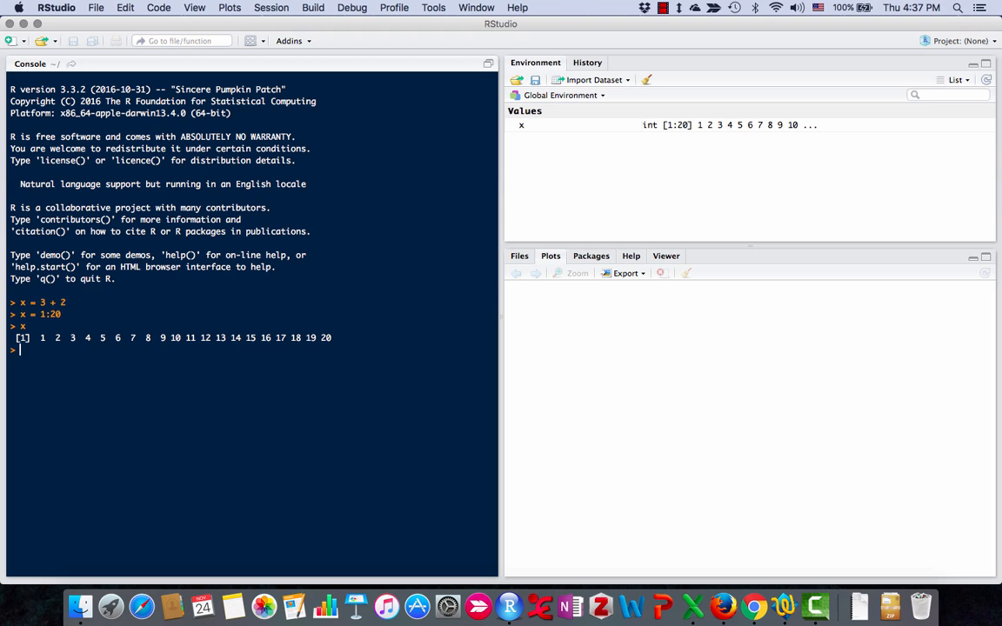
mouse_move(303, 398)
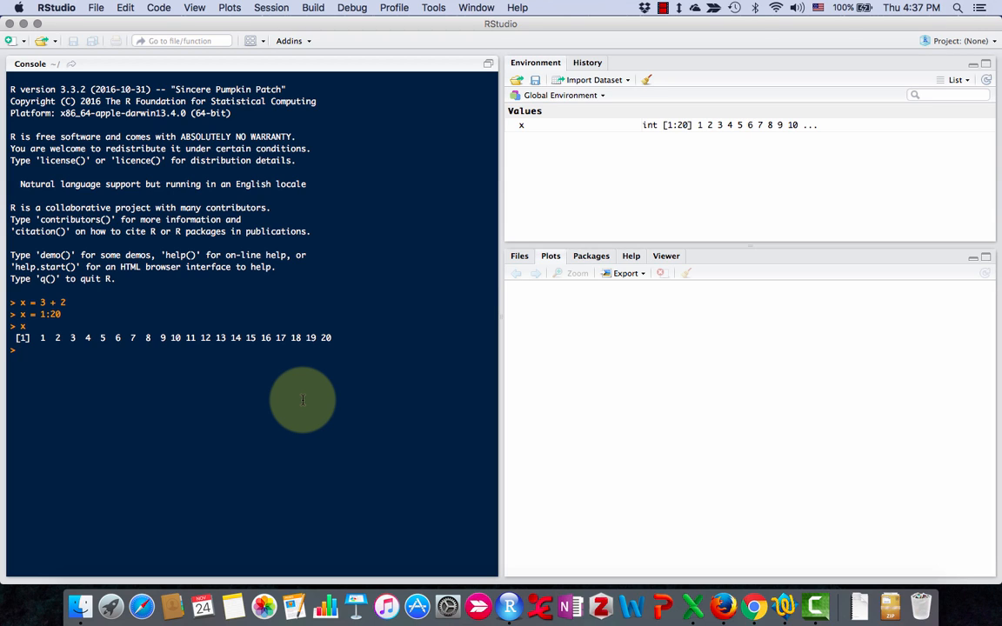
Run y = "5" so y holds the character string "5"
text(y = ")
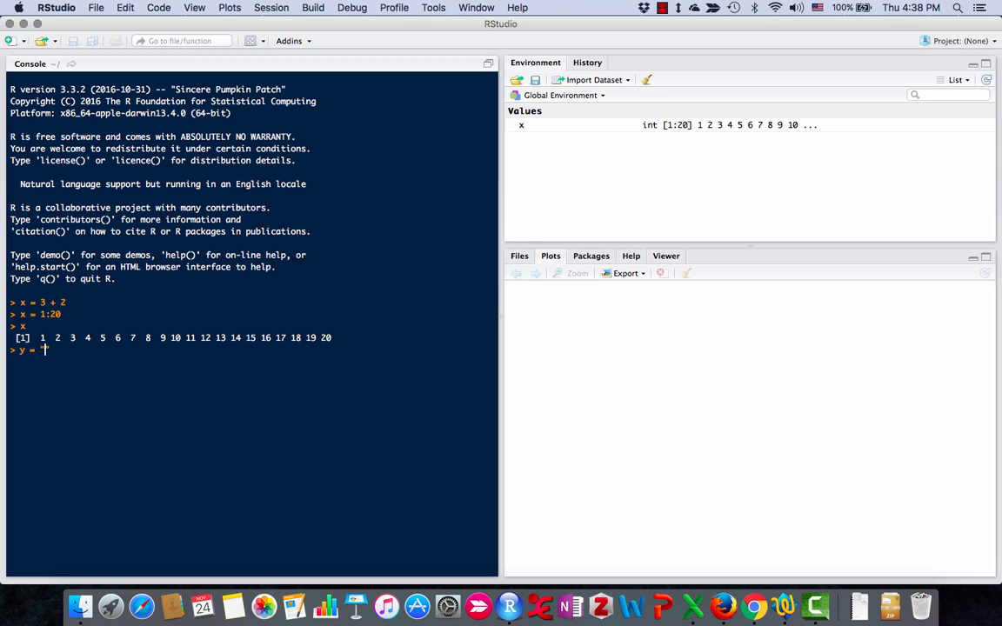
text("S)
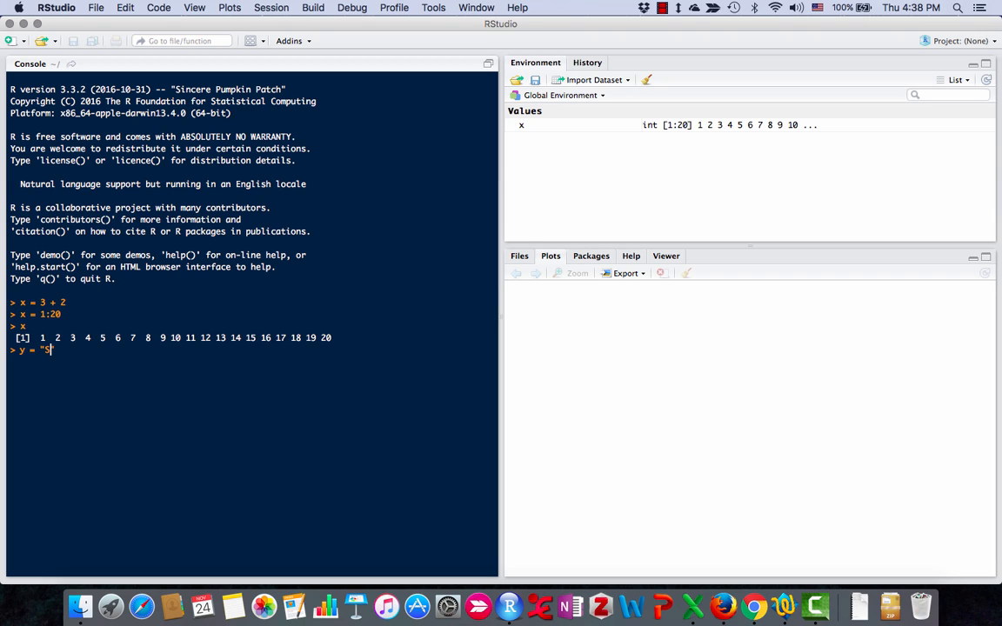
key(Return)
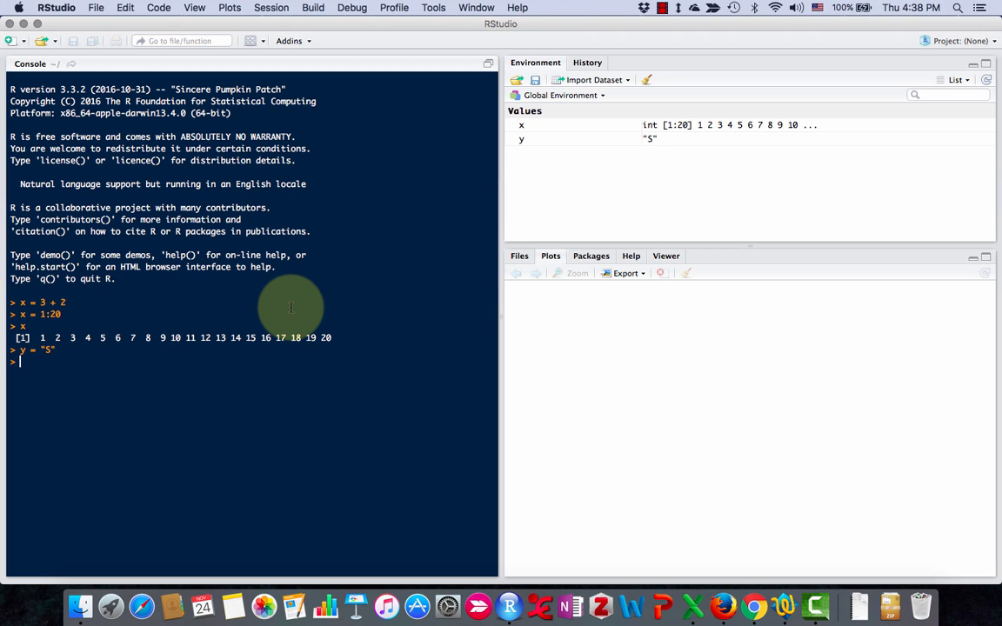
Run rep("5", 20) and store the twenty "5" strings in y
text(rep(")
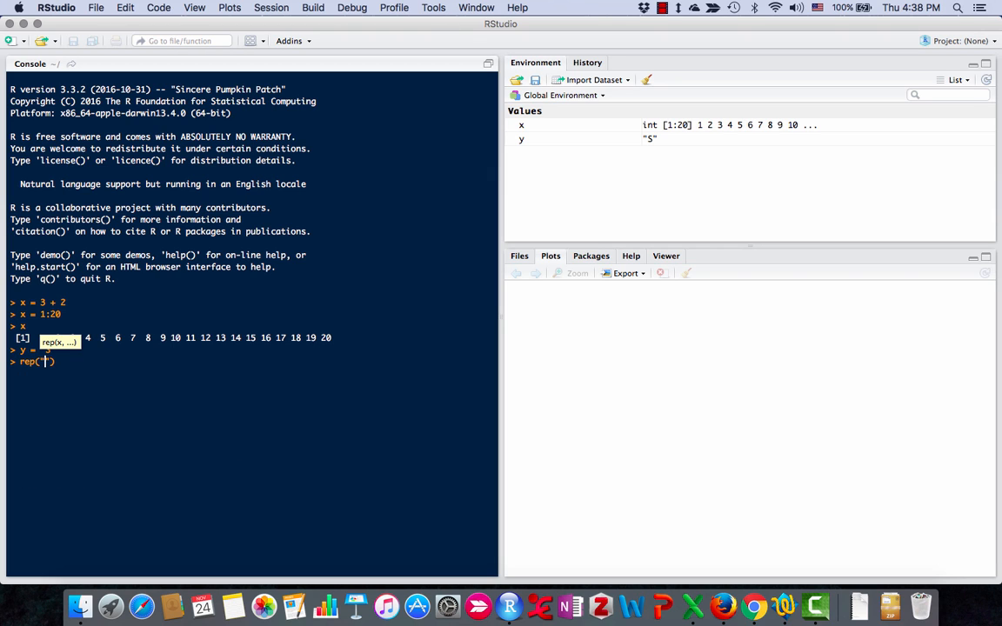
text(S",)
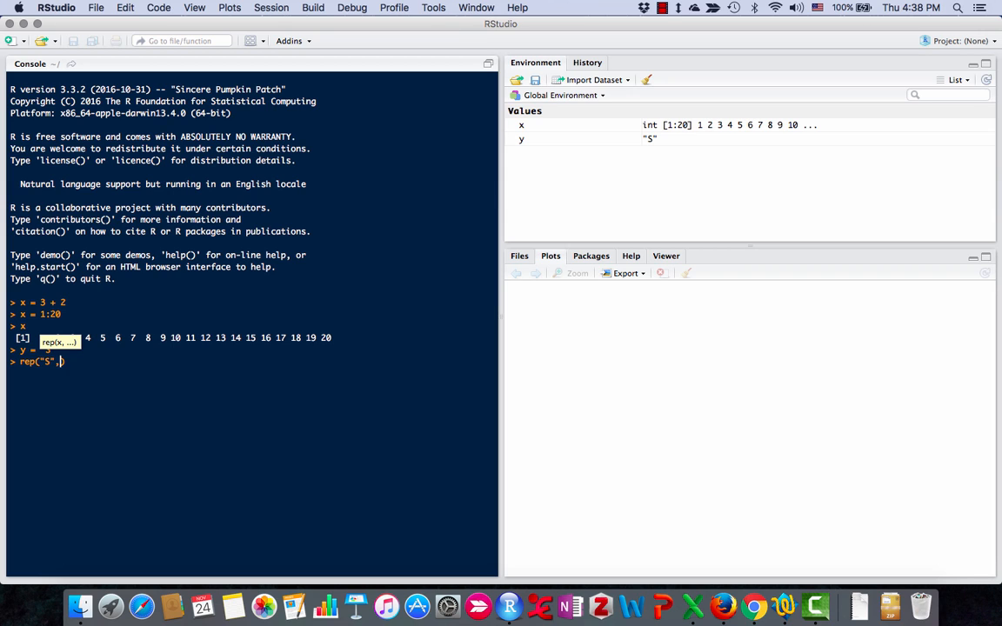
text(20))
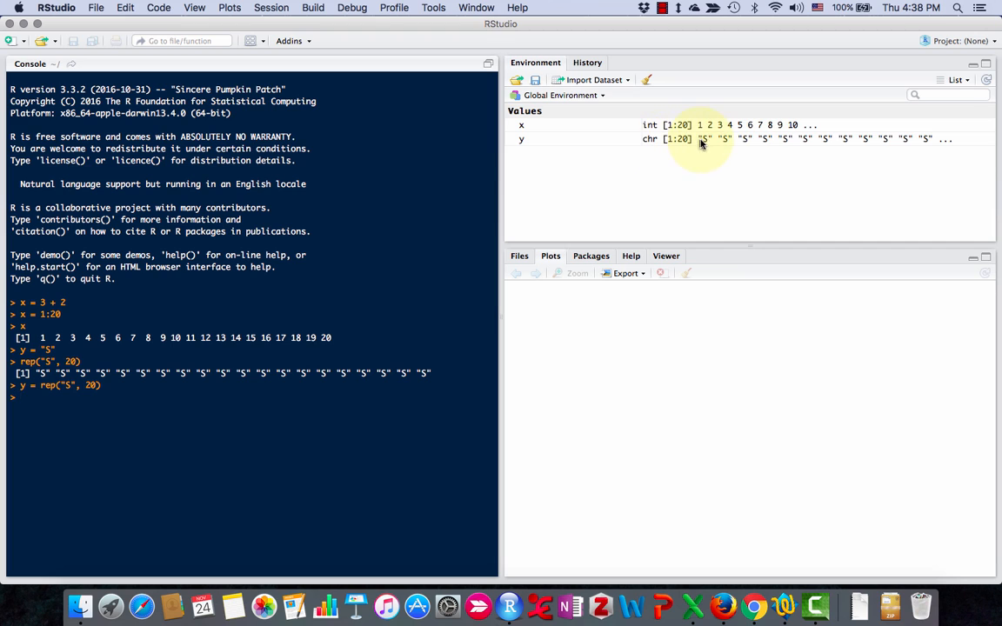
mouse_move(824, 155)
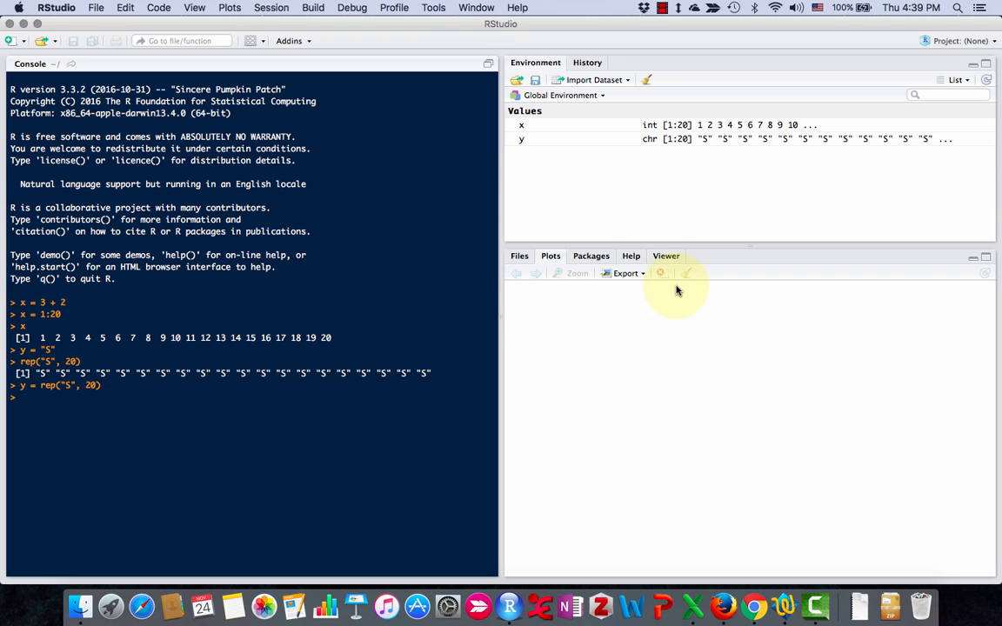
Look up the rep documentation page in the Help pane
click(629, 255)
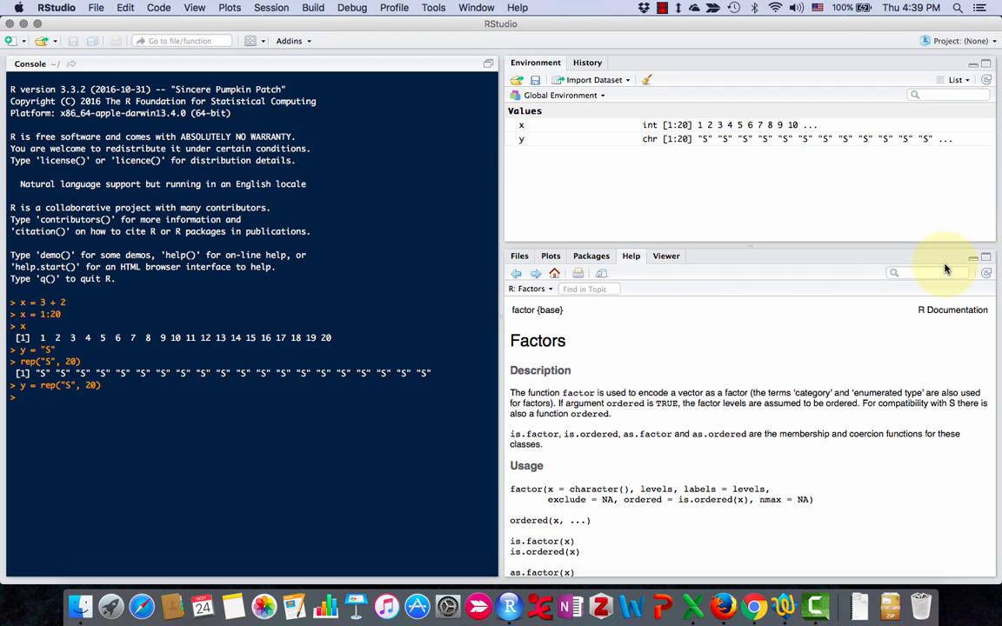
mouse_move(915, 271)
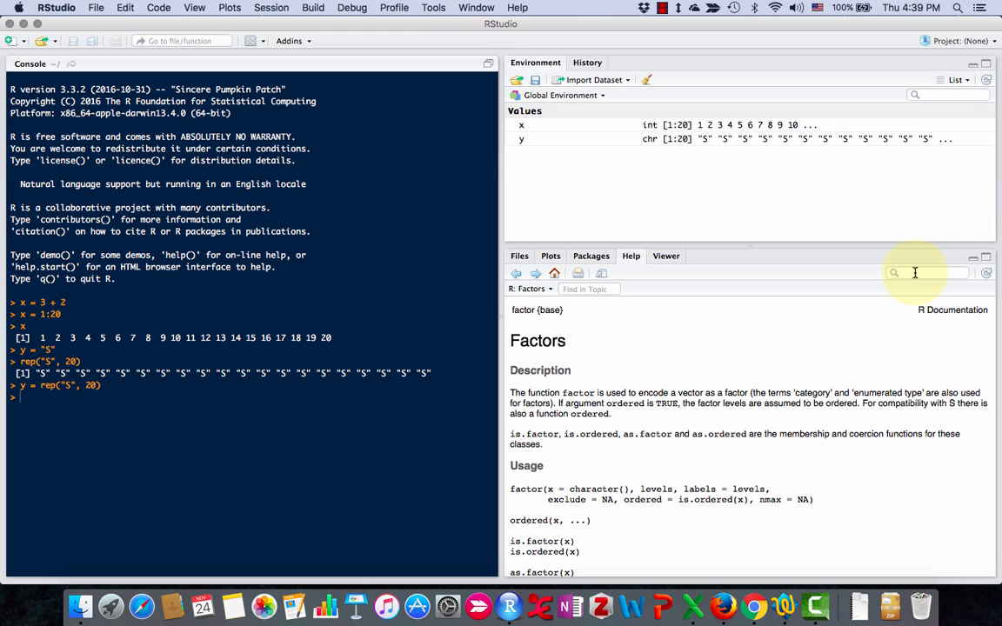
text(rep)
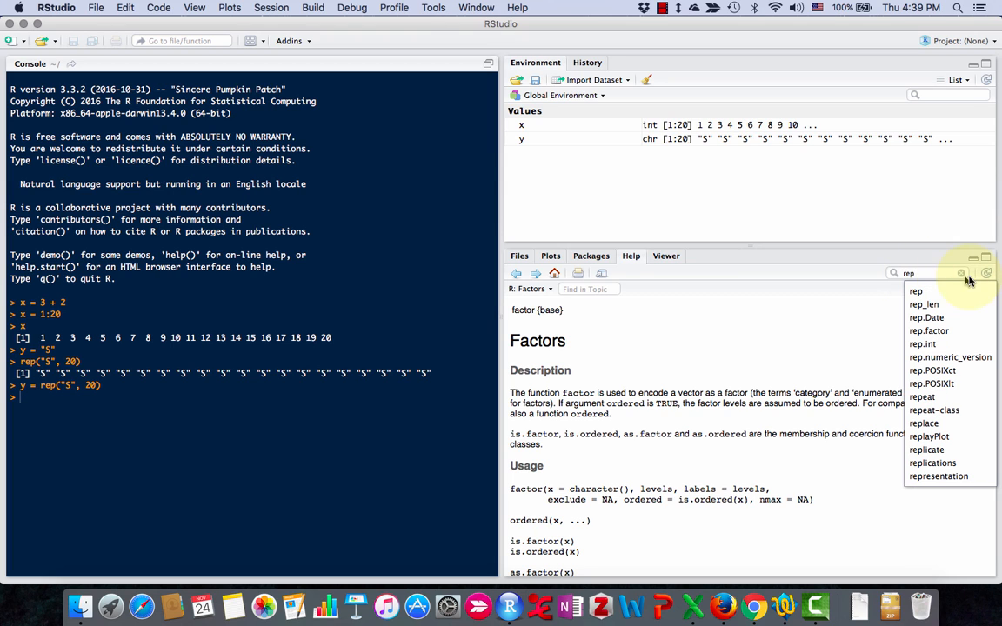
click(914, 291)
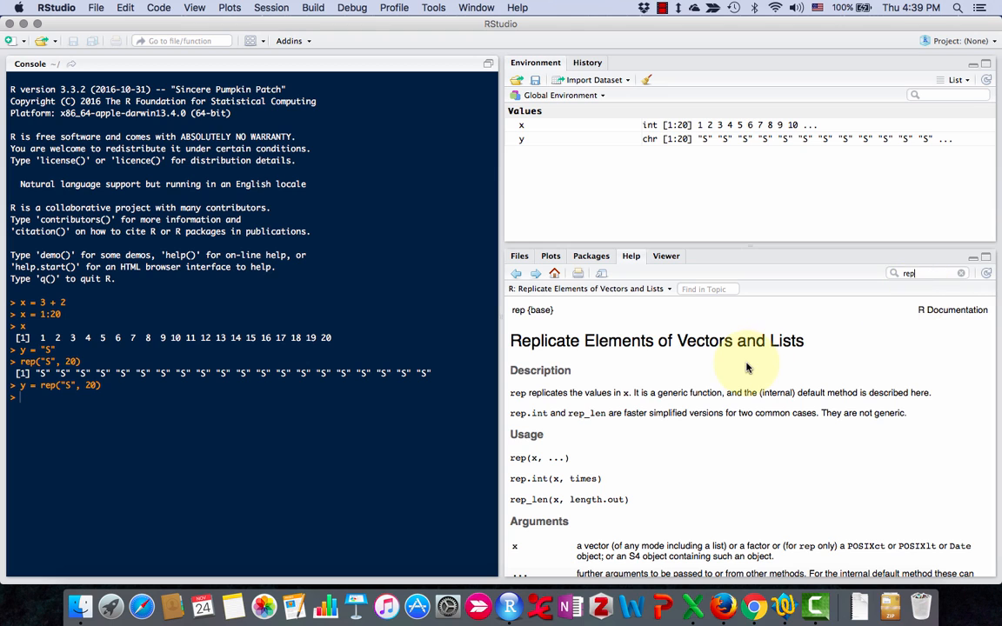
mouse_move(716, 368)
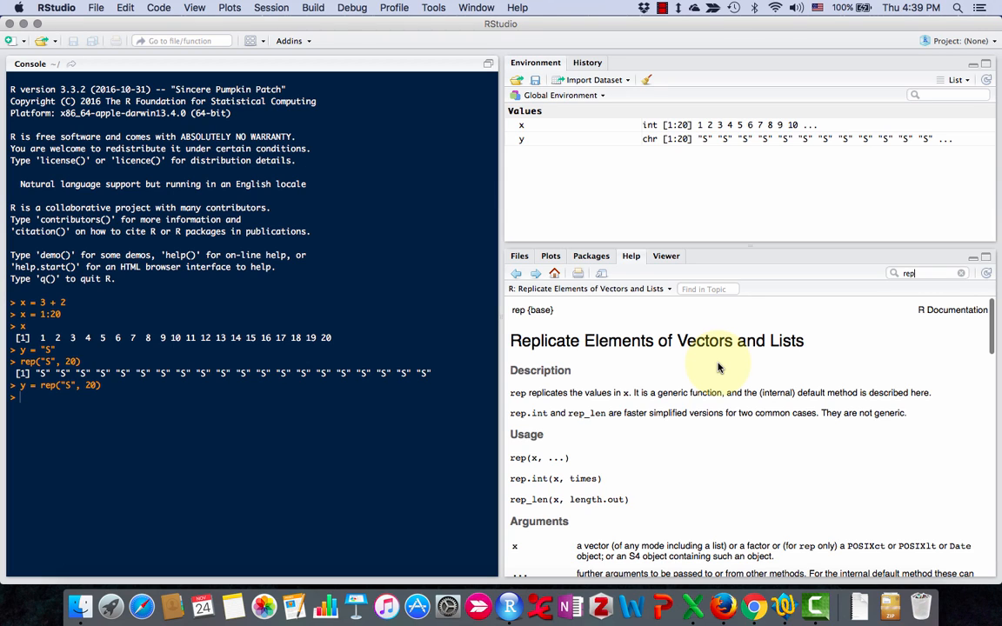
Read down the rep help page from Usage and Arguments to the Examples
scroll(down, 3)
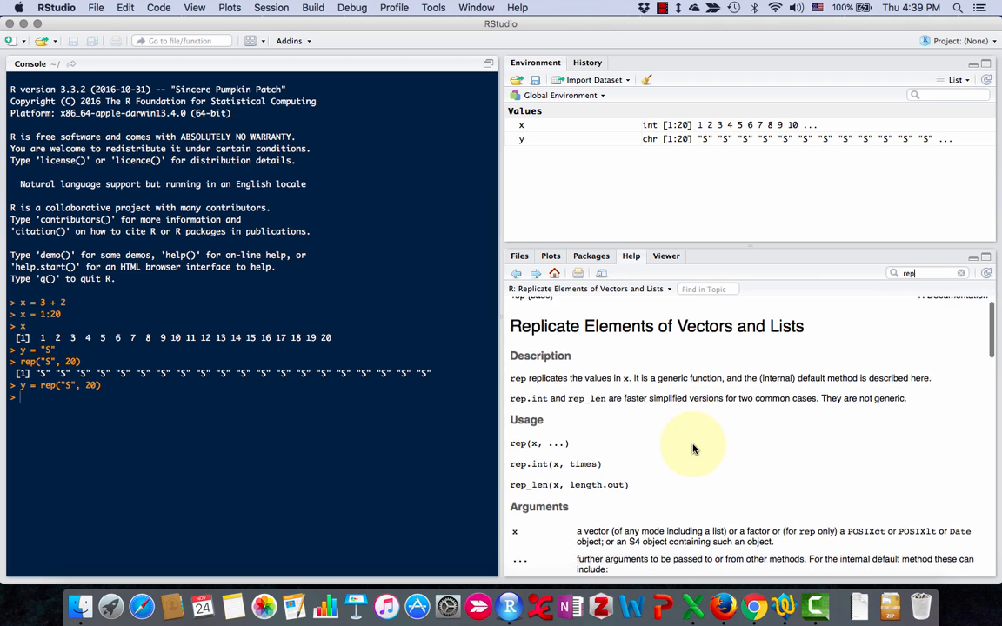
scroll(down, 3)
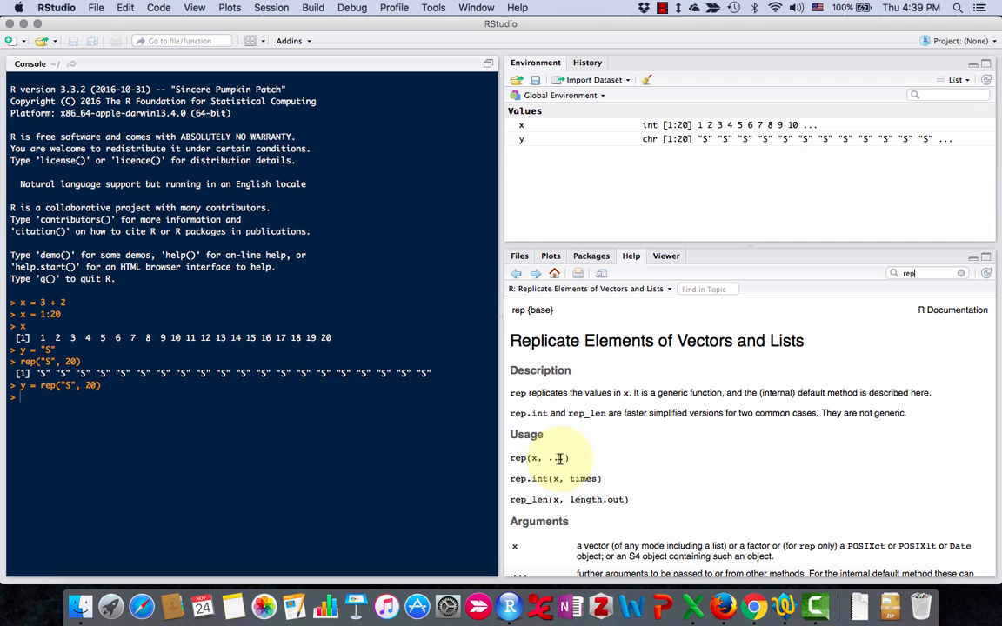
scroll(down, 3)
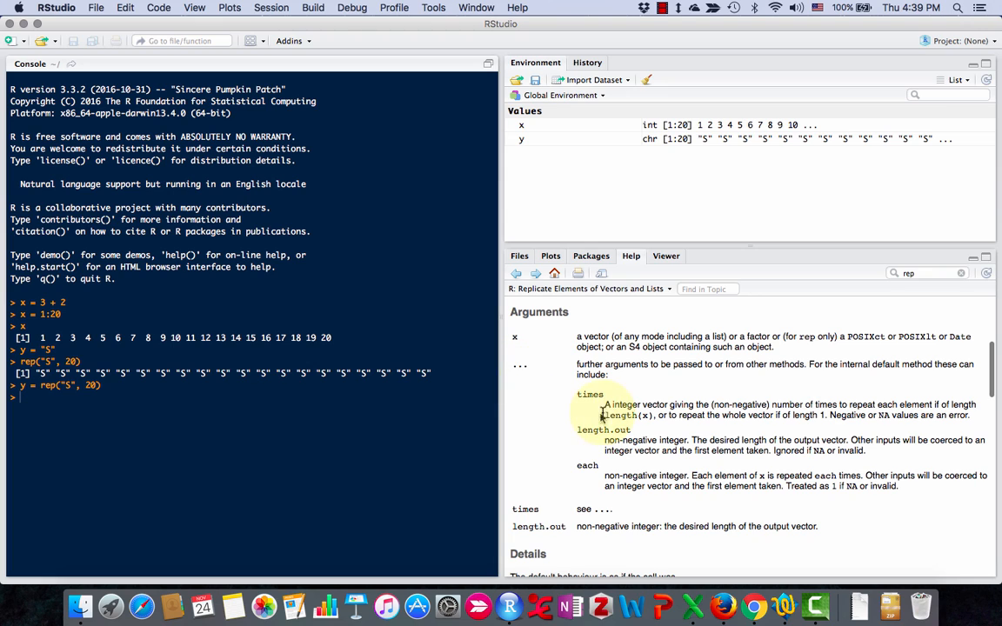
scroll(down, 3)
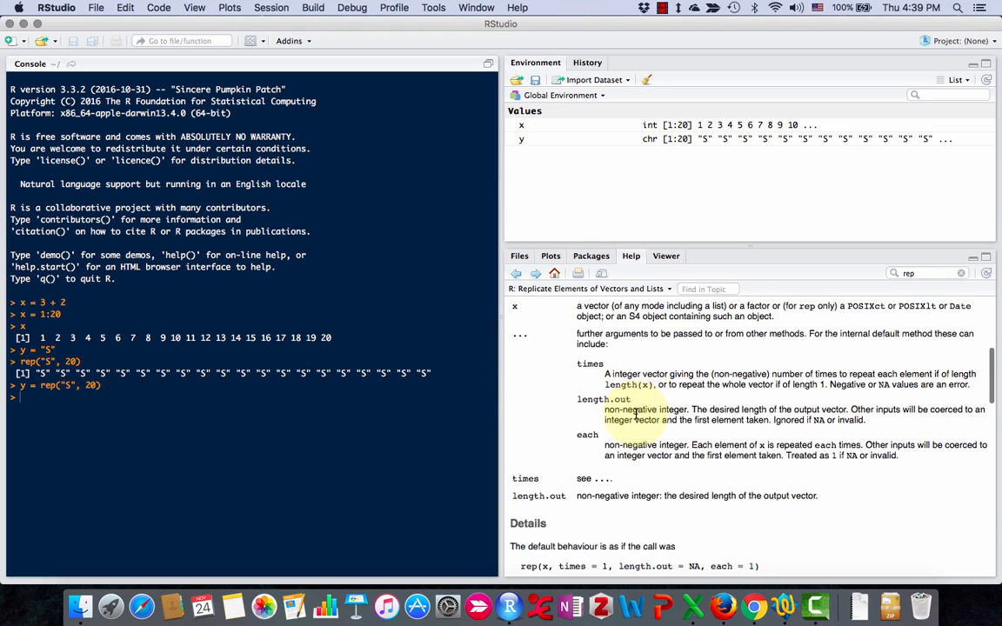
scroll(down, 3)
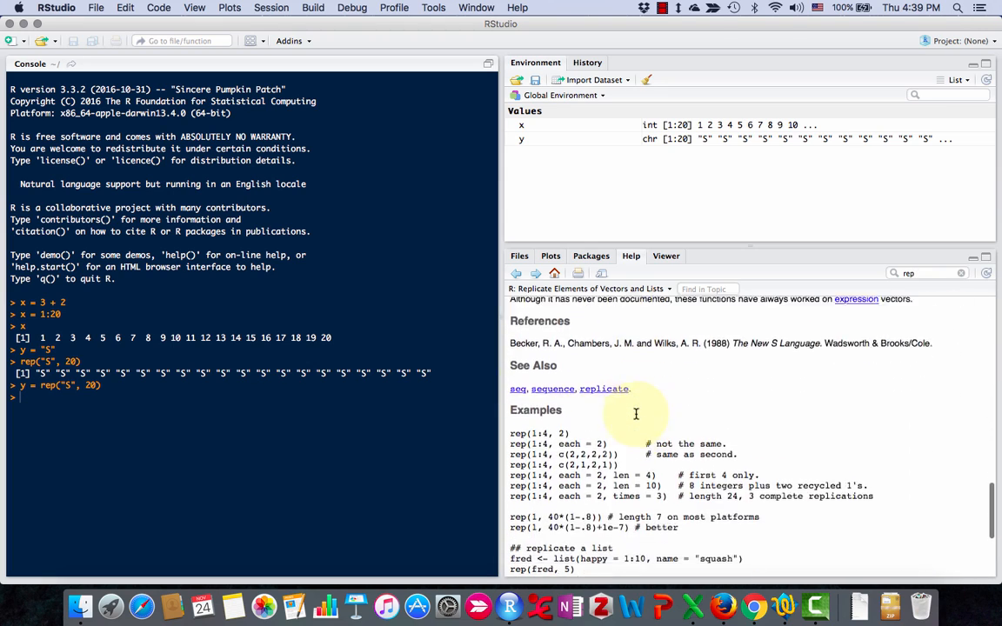
scroll(down, 3)
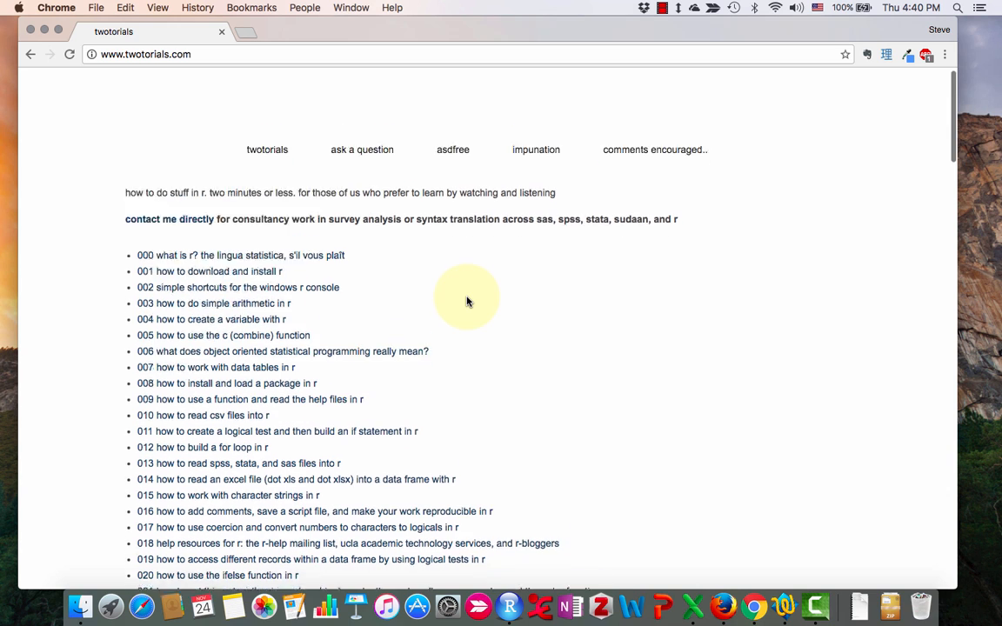
Scroll through the numbered list of short R tutorials on twotorials.com
scroll(down, 3)
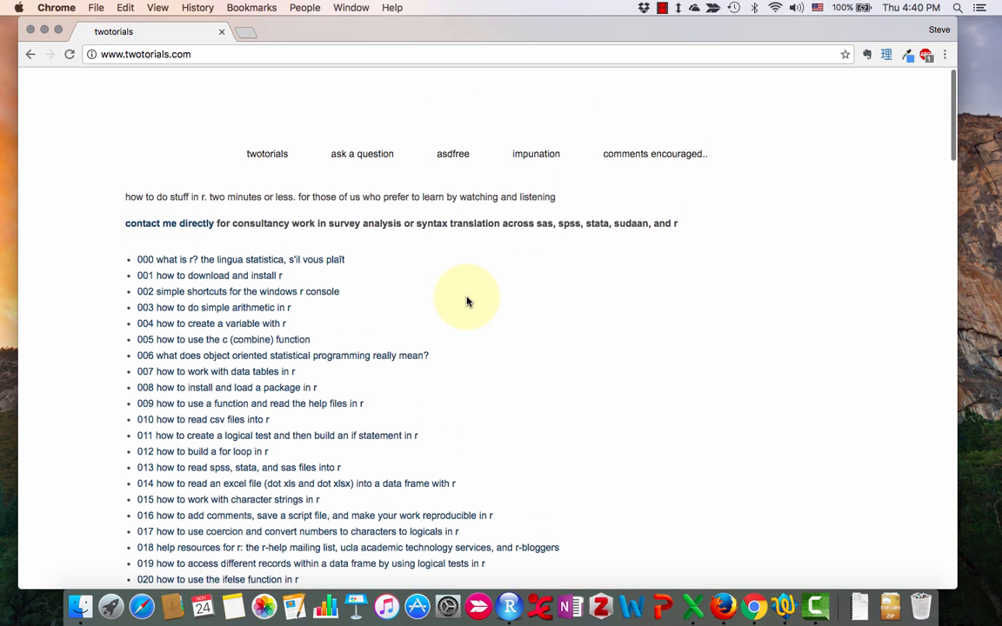
scroll(down, 3)
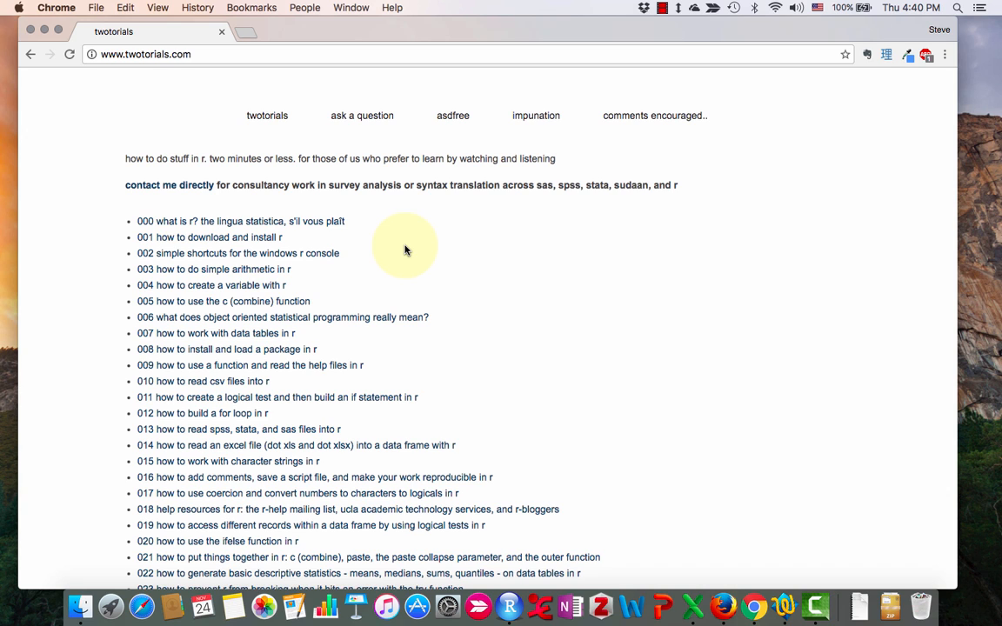
mouse_move(232, 428)
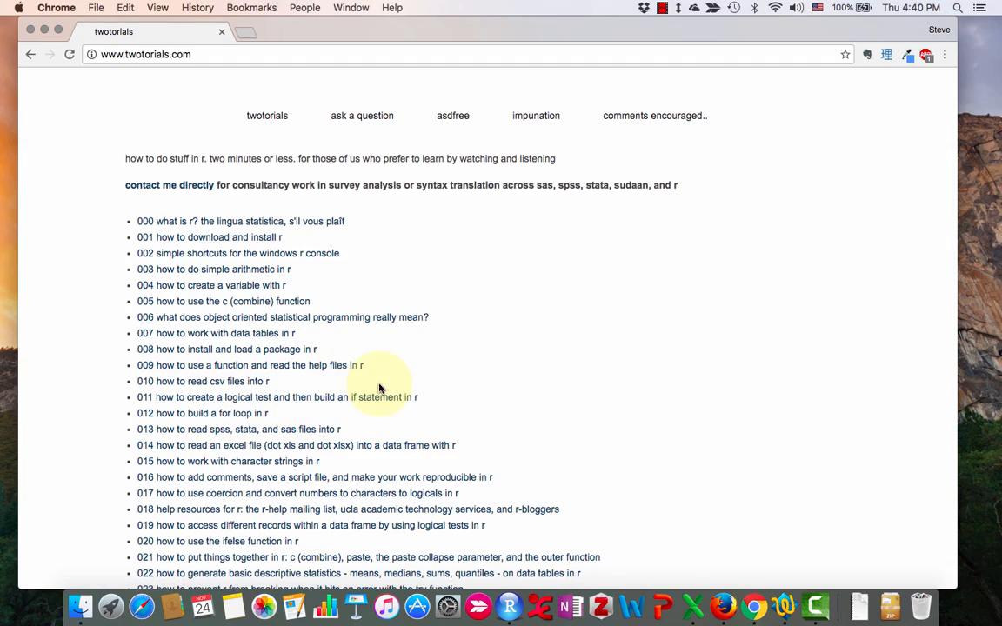
scroll(down, 3)
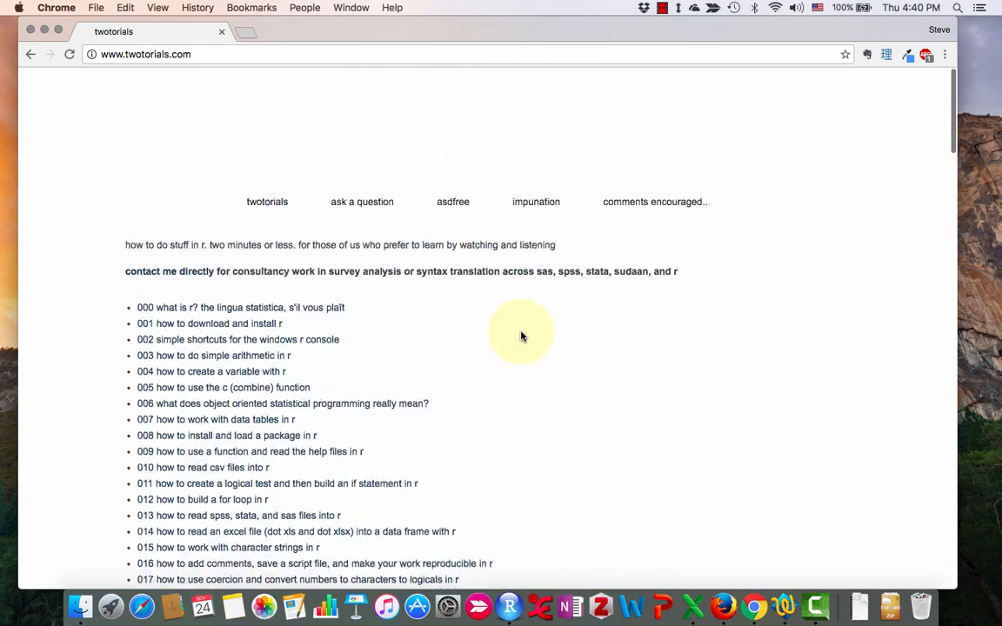
scroll(down, 3)
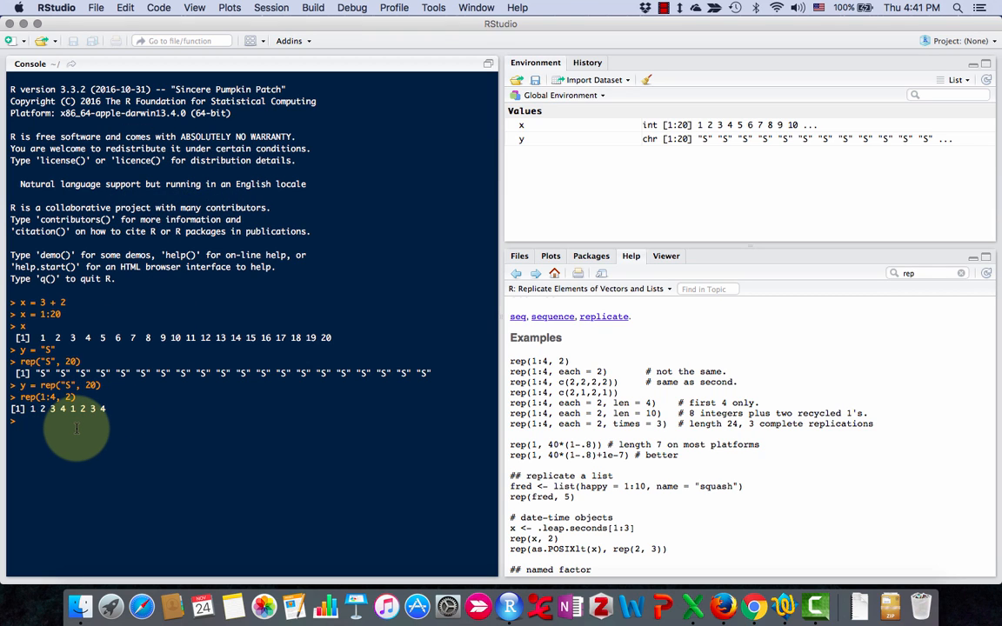
mouse_move(127, 463)
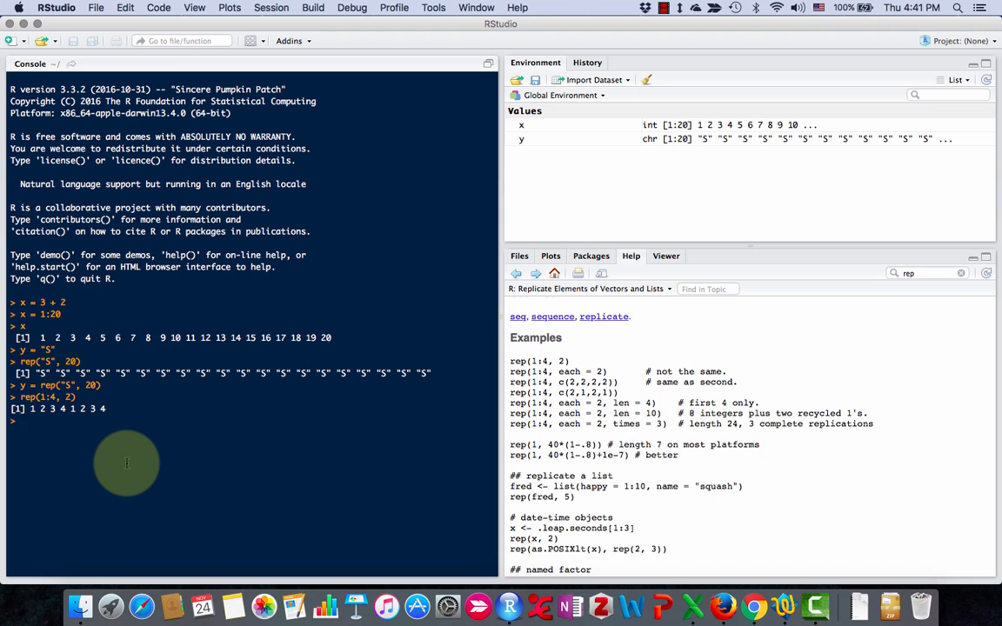
Run rep(S) in the console, which errors because object 'S' is not found
text(rep)
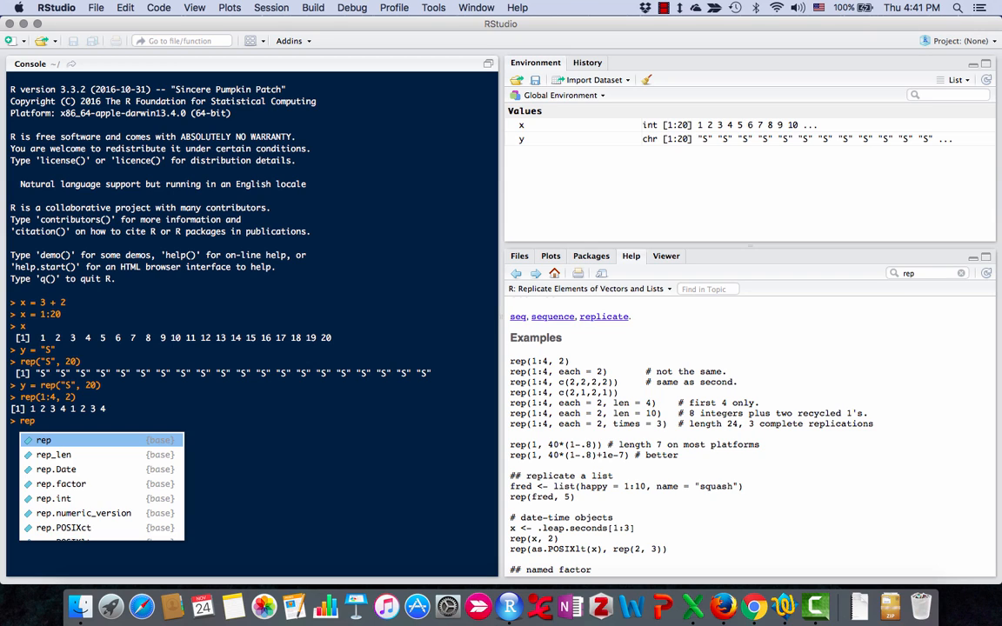
text((S)
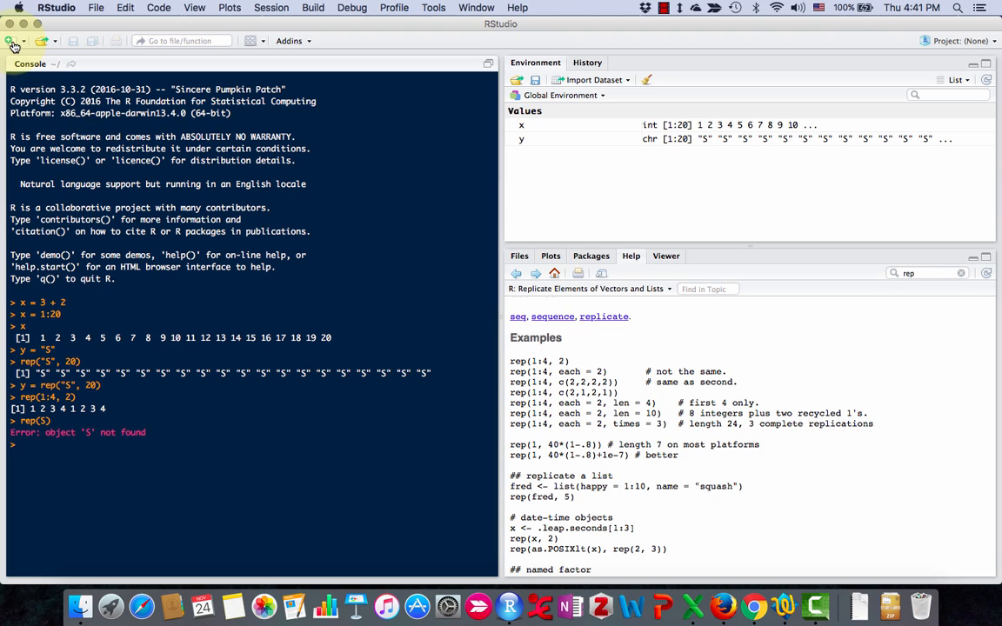
click(14, 42)
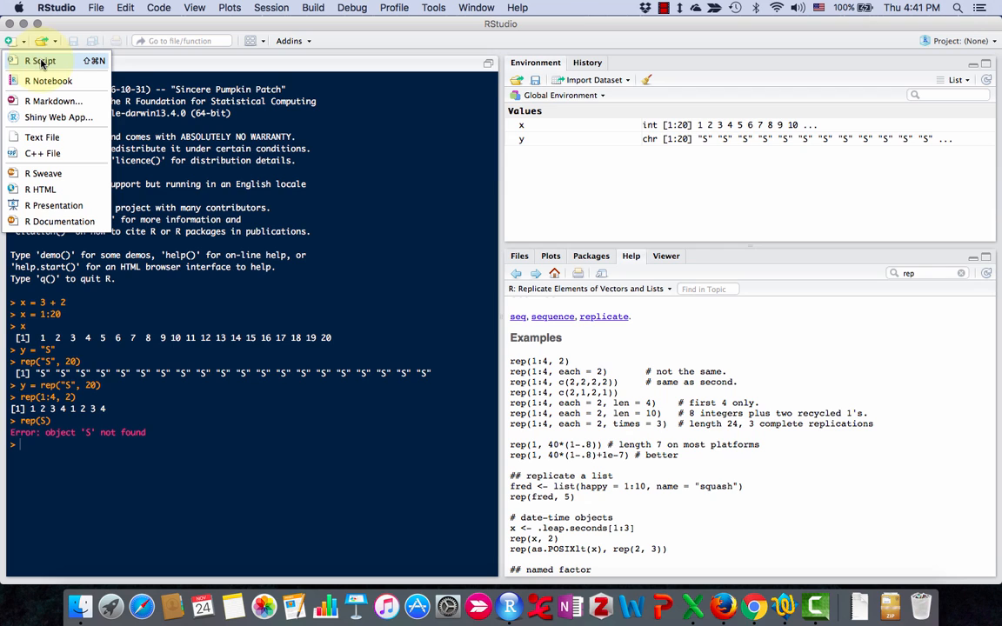
Create a new R script containing 3 + 2 and run it, printing 5
click(41, 59)
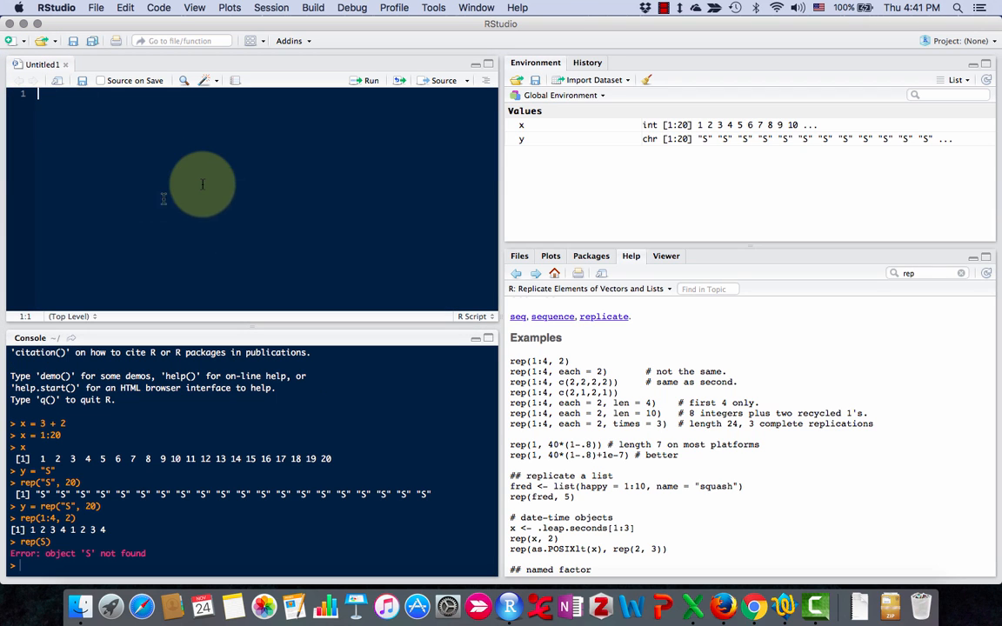
mouse_move(219, 212)
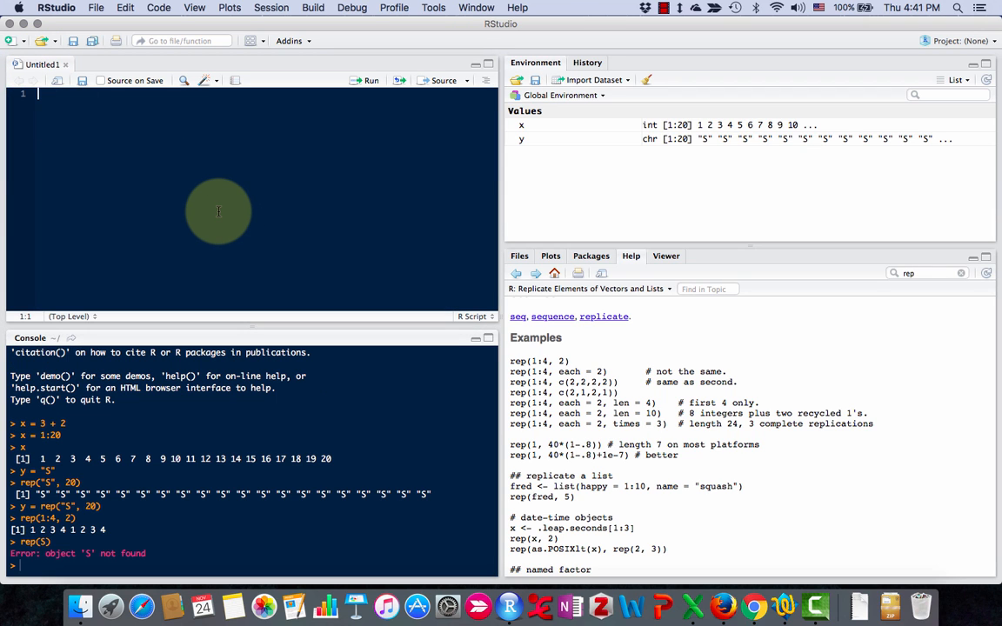
text(3)
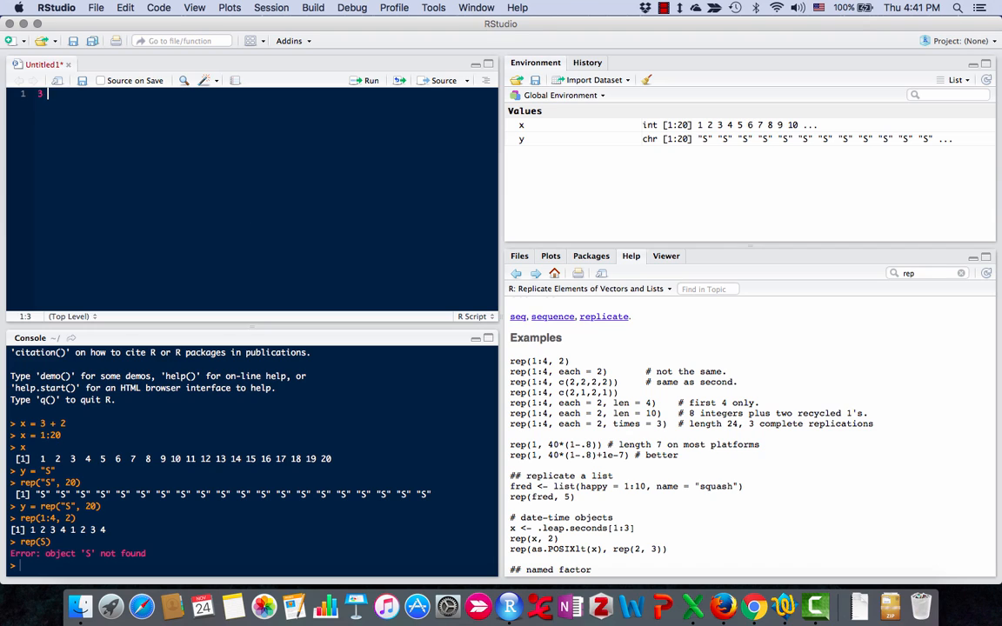
text(+ 2)
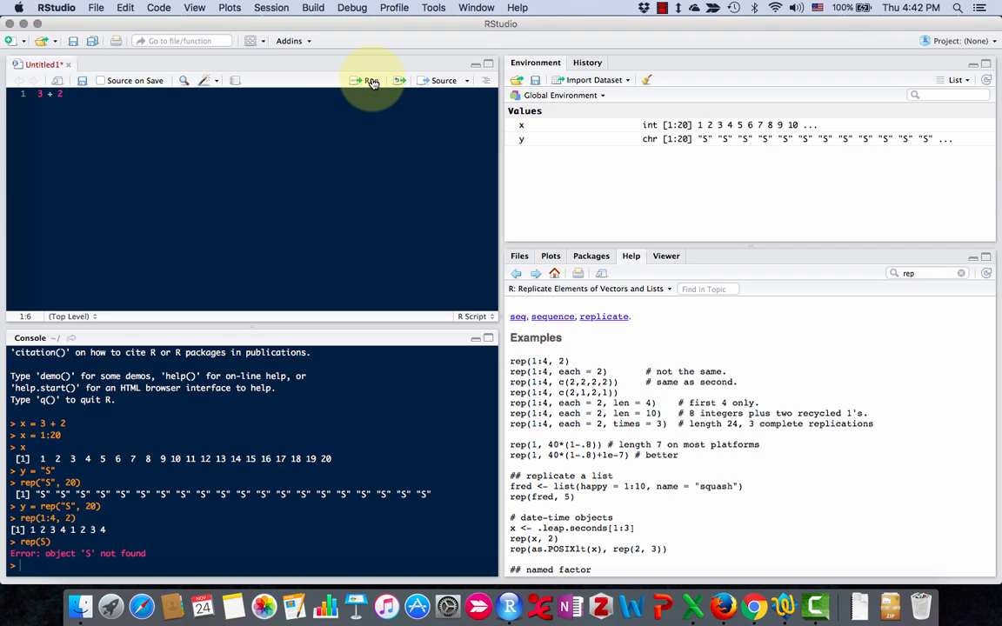
click(368, 80)
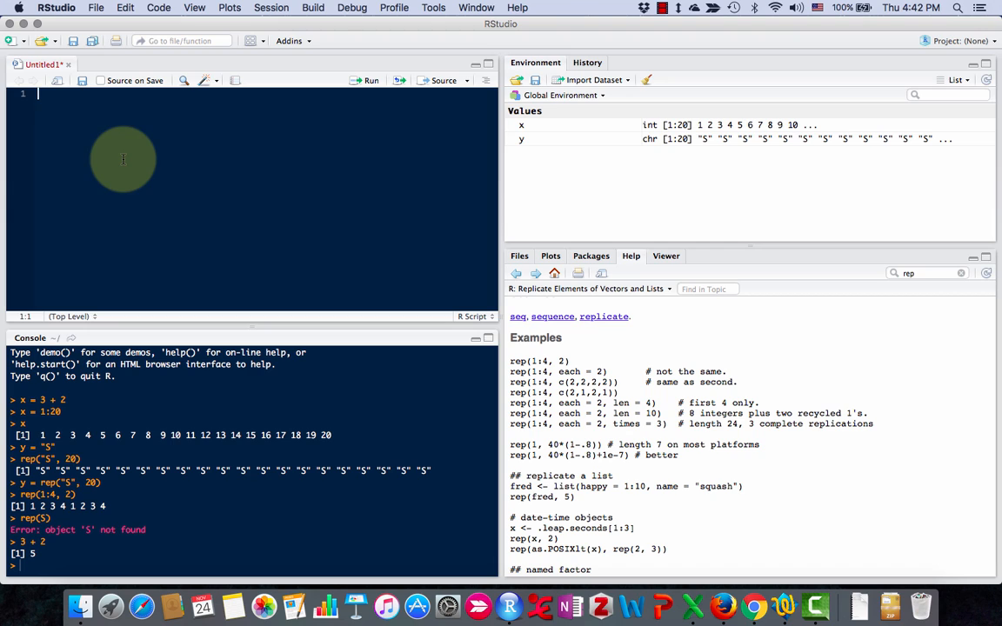
Add the comment "# enter some data into R" to the script and start saving it
text(#)
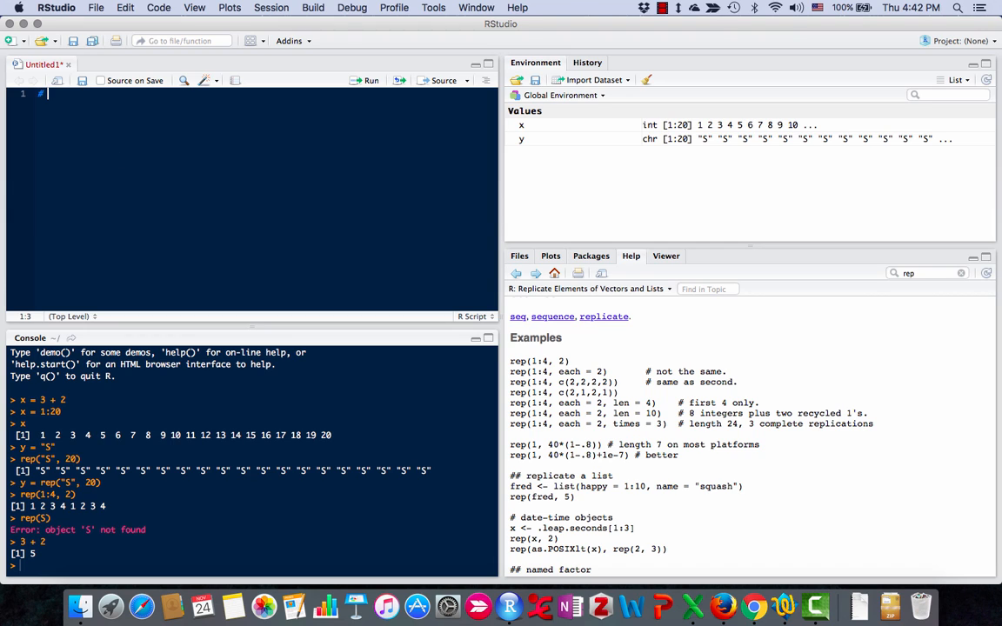
text(enter)
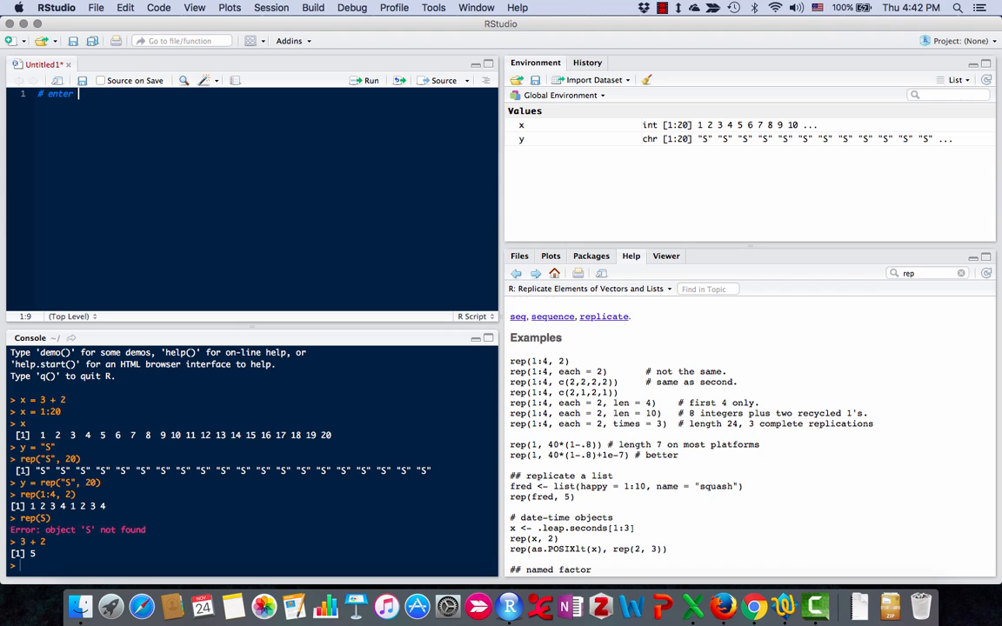
text(some data int)
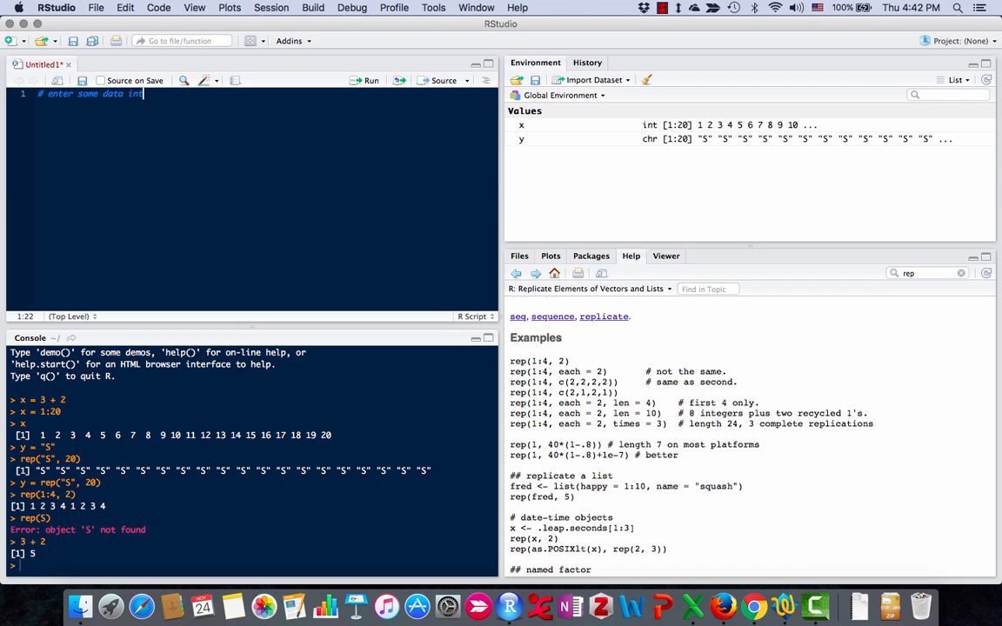
text(R)
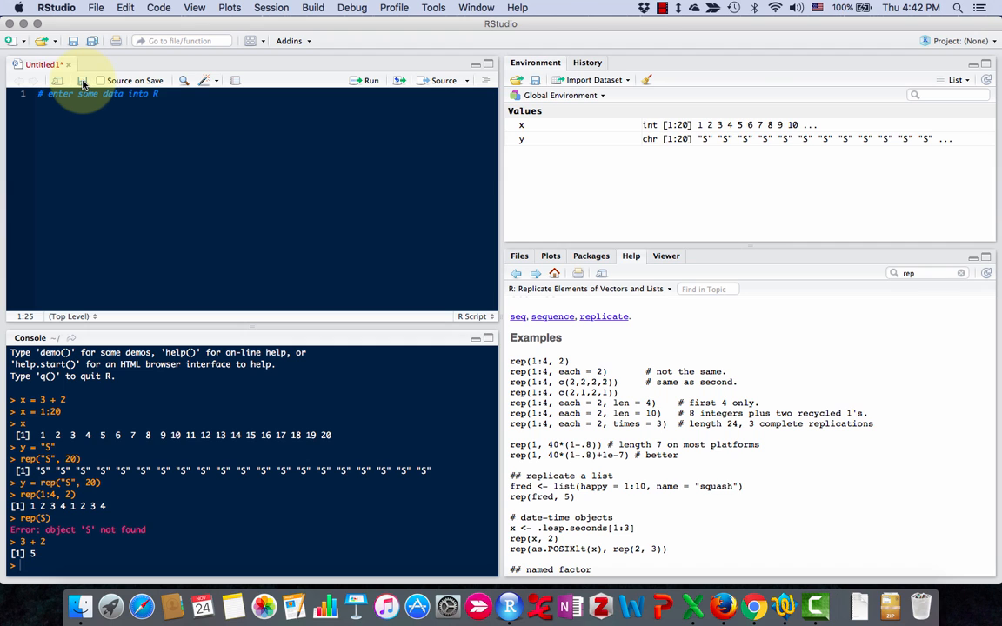
click(82, 80)
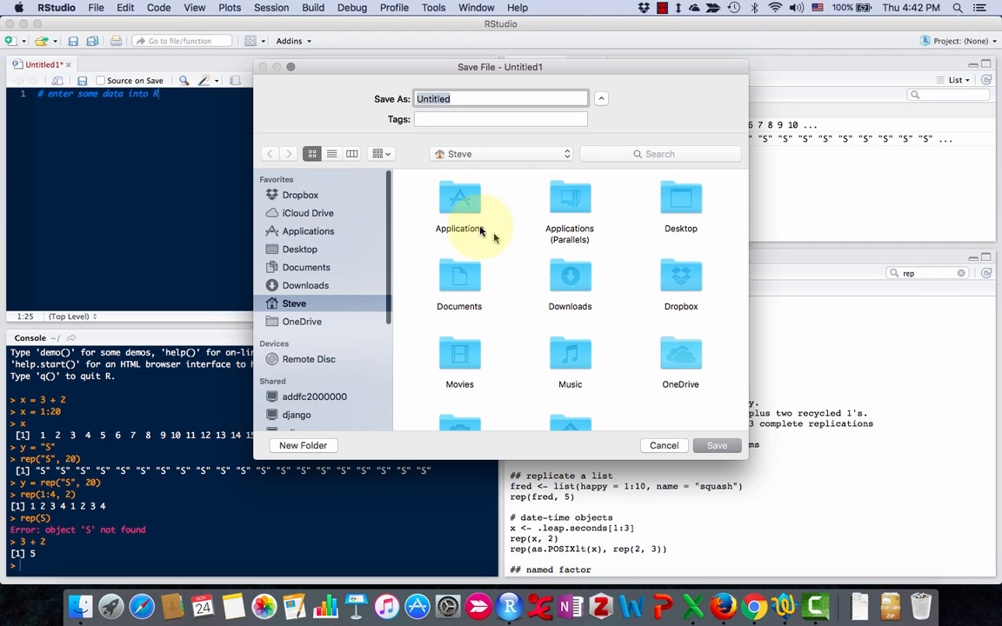